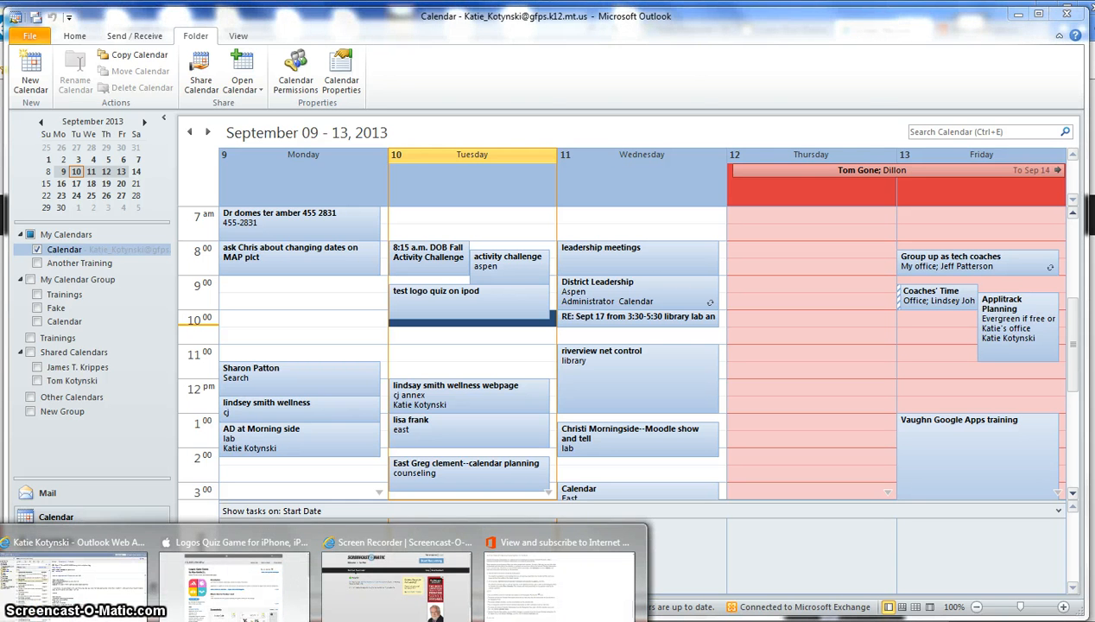
- Switch from Outlook to the Great Falls Public Schools Master Calendar page in Internet Explorer
{"action": "left_click", "coordinate": [393, 542]}
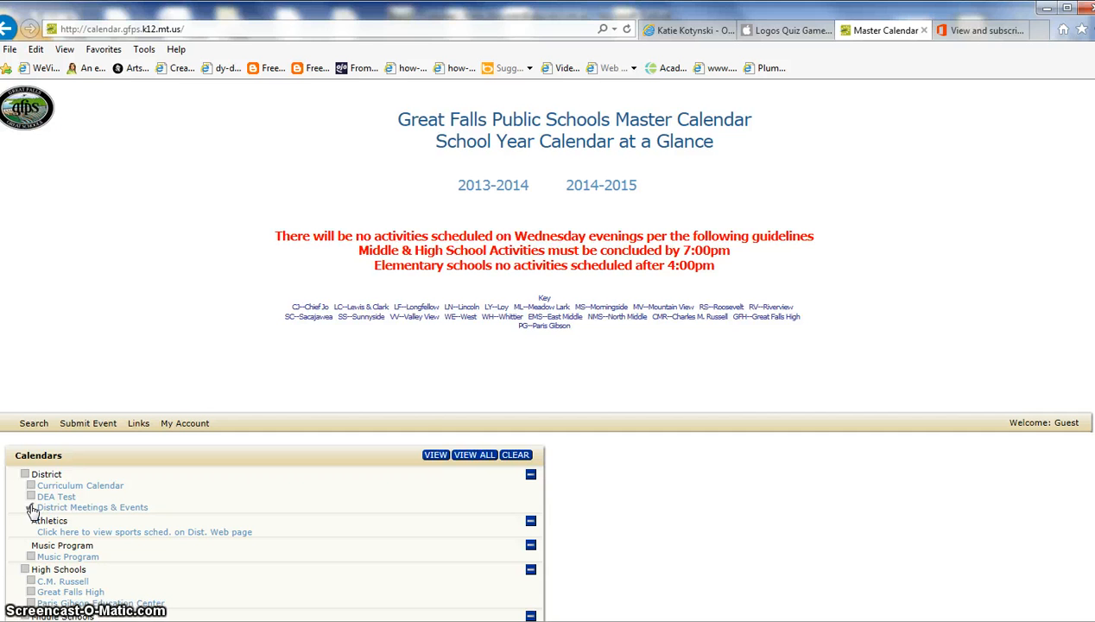
- Open the District Meetings & Events calendar in its September 2013 month view
{"action": "left_click", "coordinate": [30, 507]}
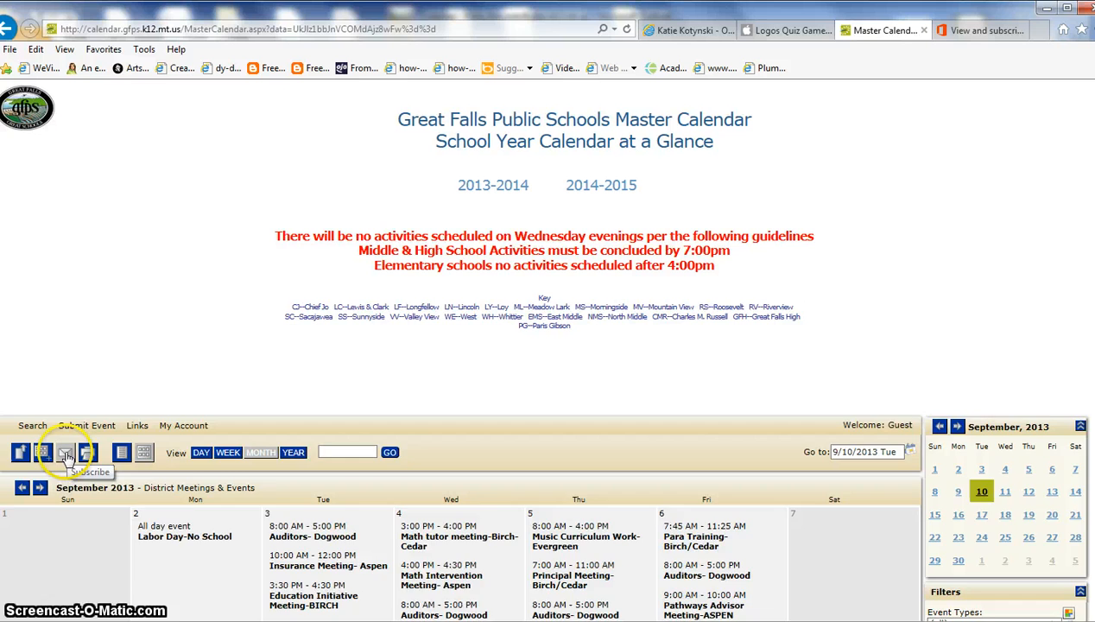
- Subscribe to District Meetings & Events via iCalendar Feed to generate Http and WebCal links
{"action": "left_click", "coordinate": [67, 453]}
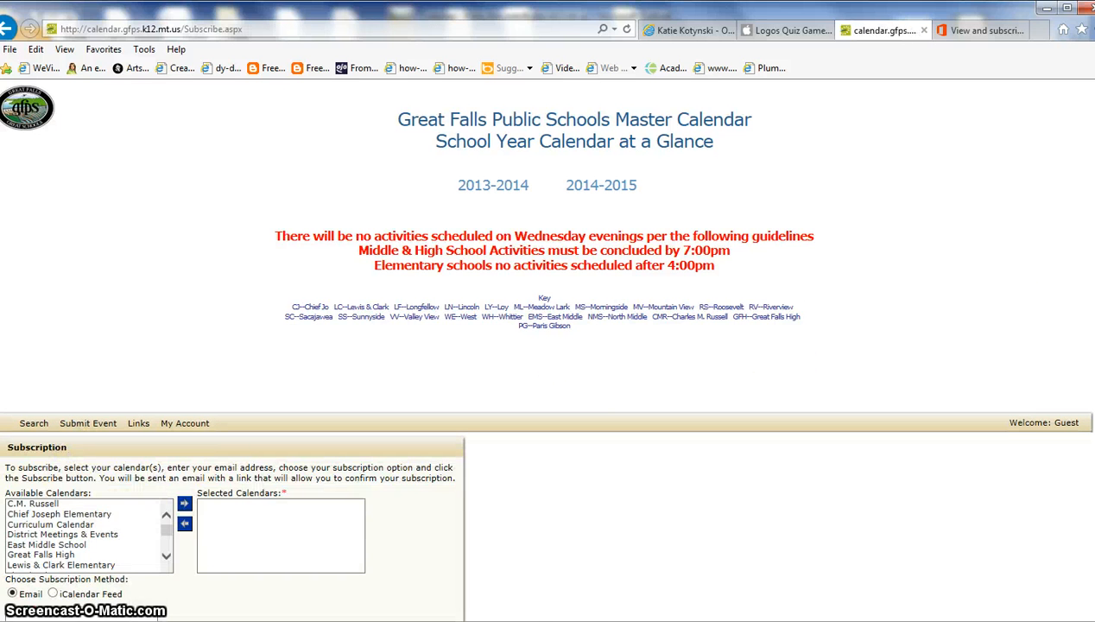
{"action": "scroll", "scroll_direction": "down", "scroll_amount": 3}
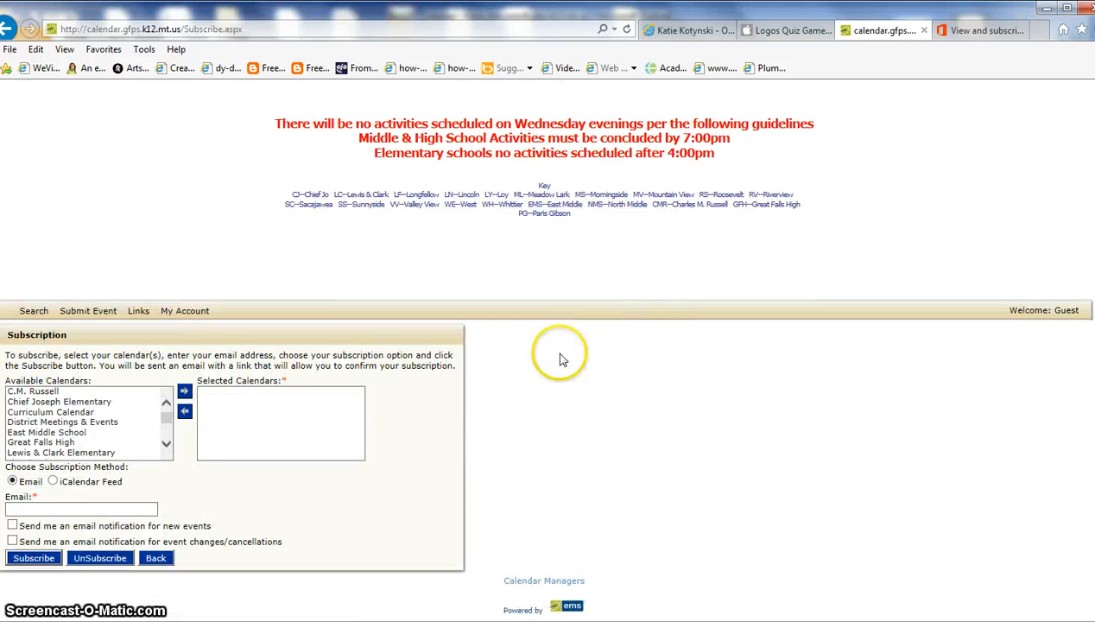
{"action": "left_click", "coordinate": [52, 482]}
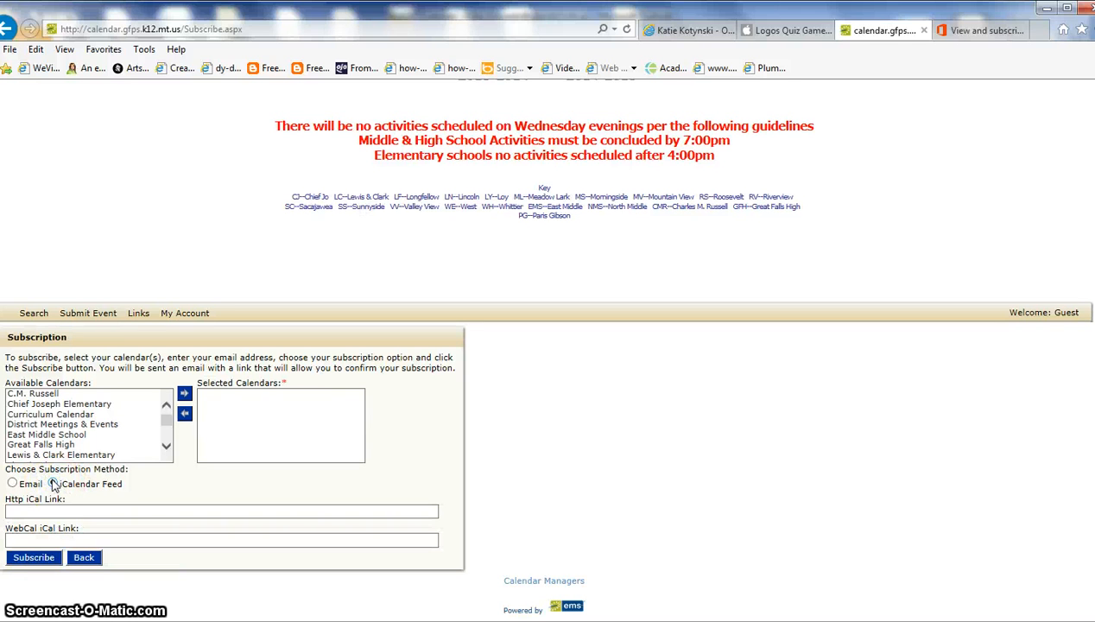
{"action": "left_click", "coordinate": [54, 482]}
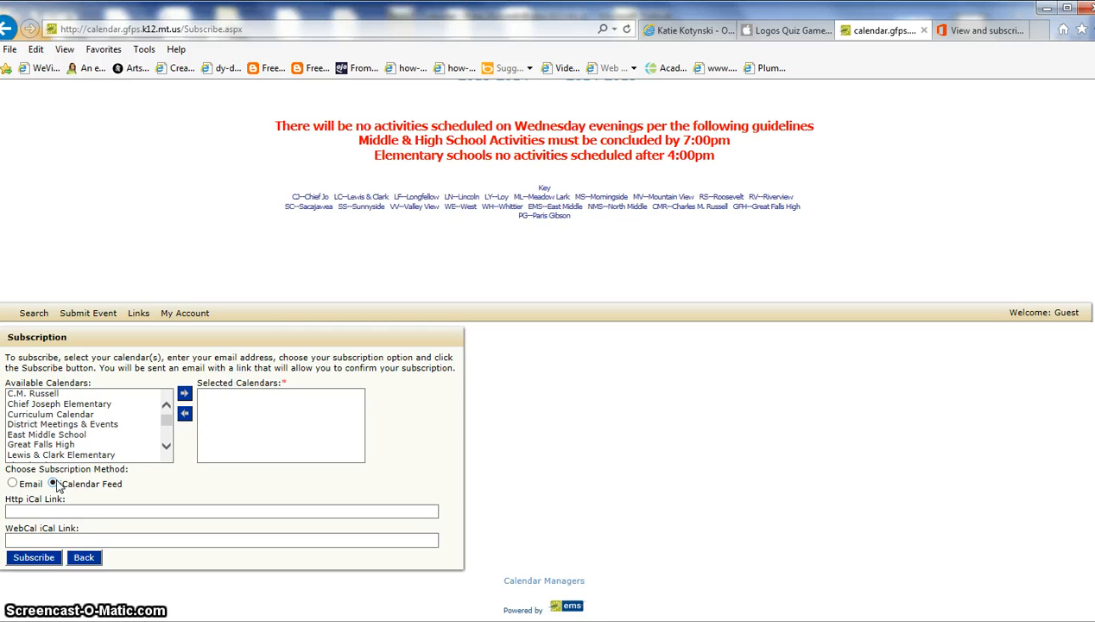
{"action": "left_click", "coordinate": [54, 484]}
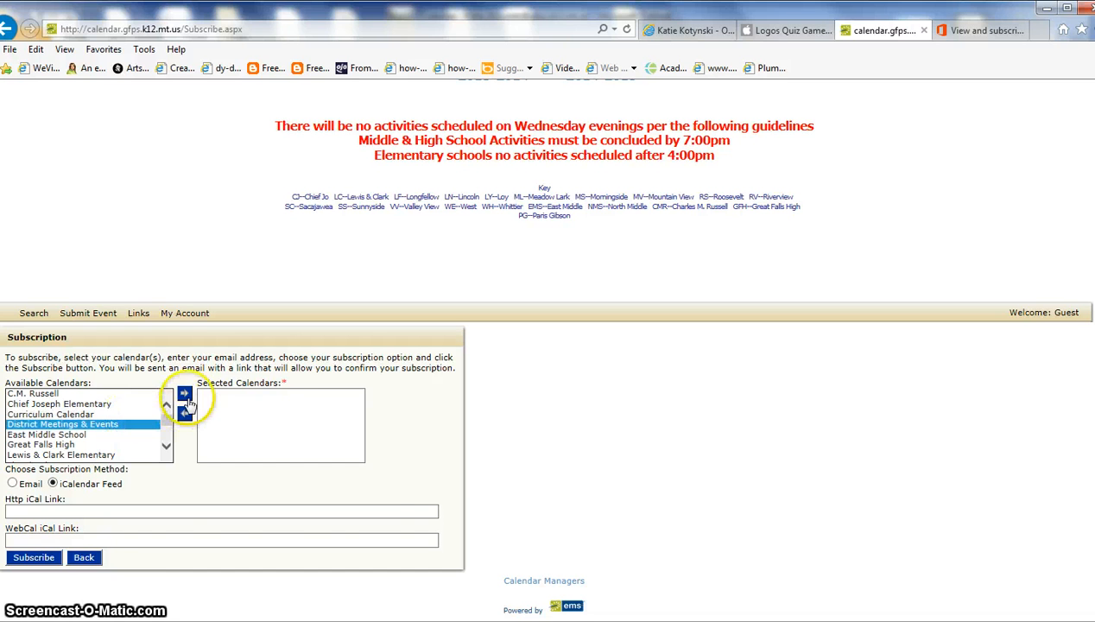
{"action": "left_click", "coordinate": [184, 394]}
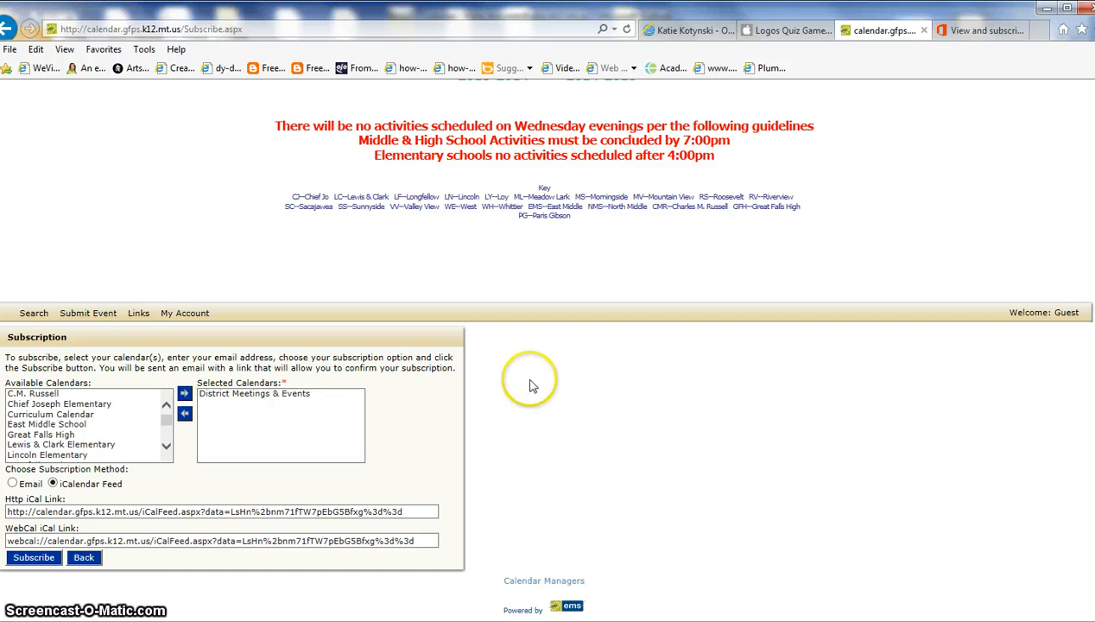
{"action": "mouse_move", "coordinate": [548, 386]}
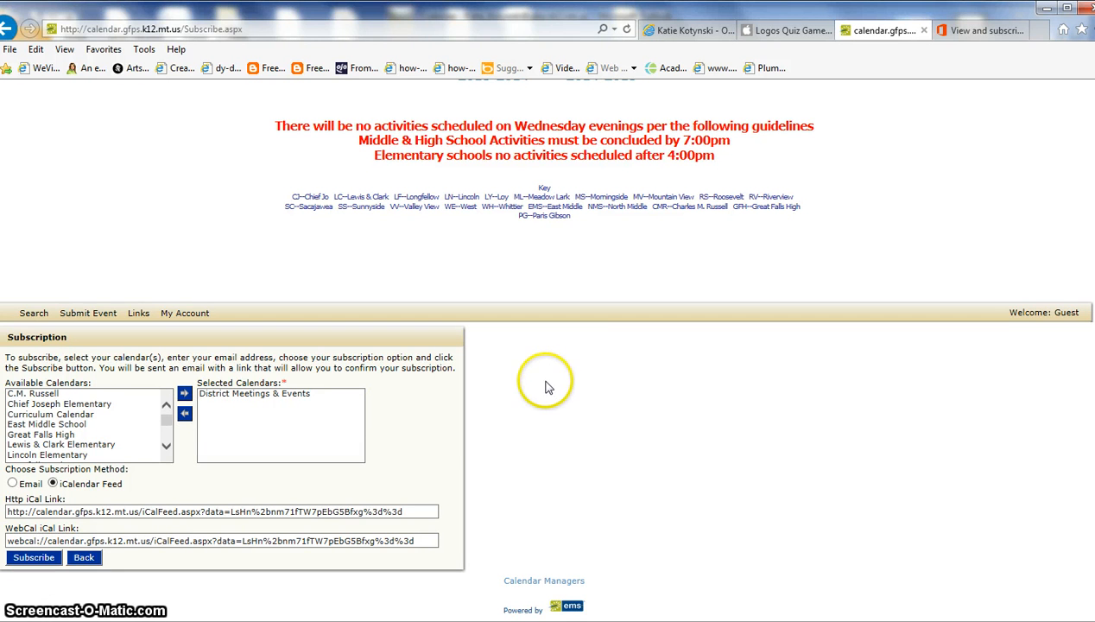
{"action": "mouse_move", "coordinate": [546, 387]}
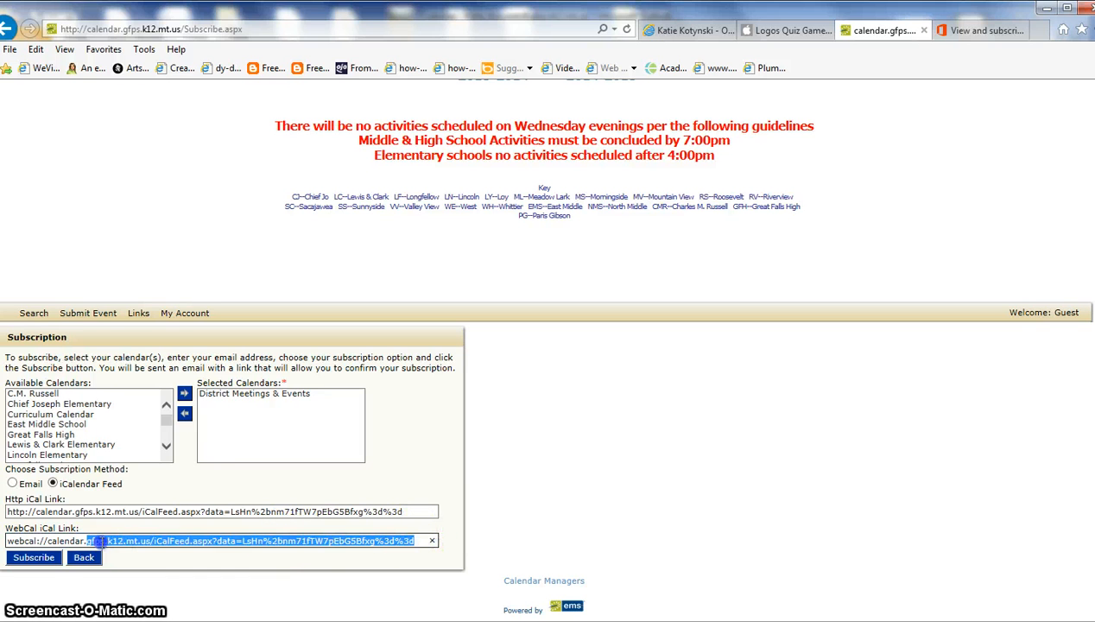
- Select the entire WebCal iCal link so it can be copied
{"action": "triple_click", "coordinate": [216, 541]}
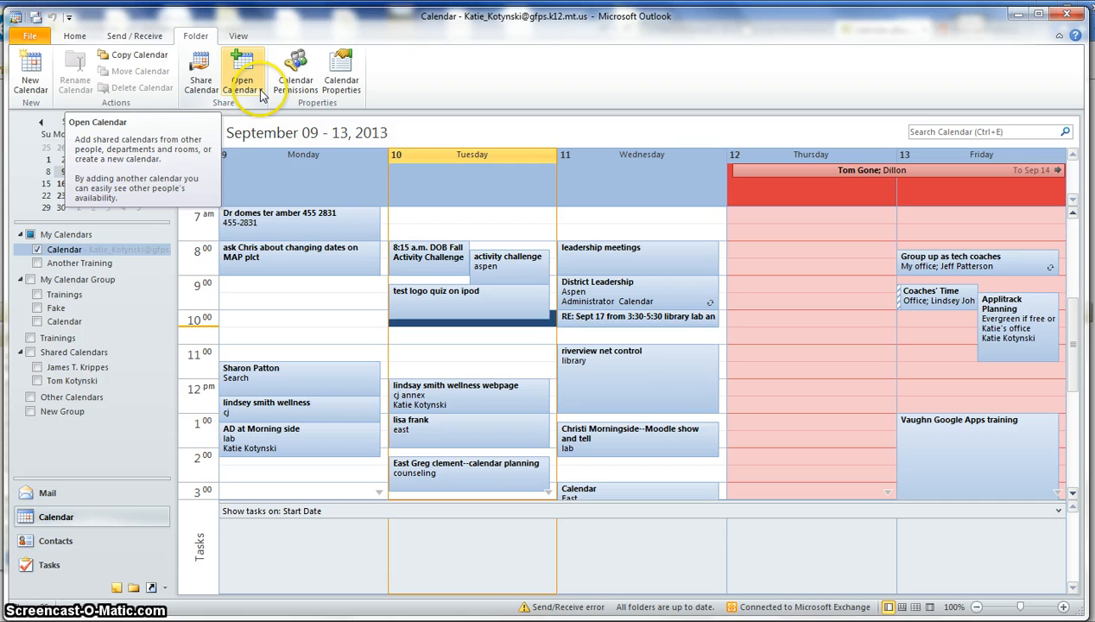
- Add the pasted district WebCal feed as an internet calendar and confirm subscribing
{"action": "left_click", "coordinate": [243, 74]}
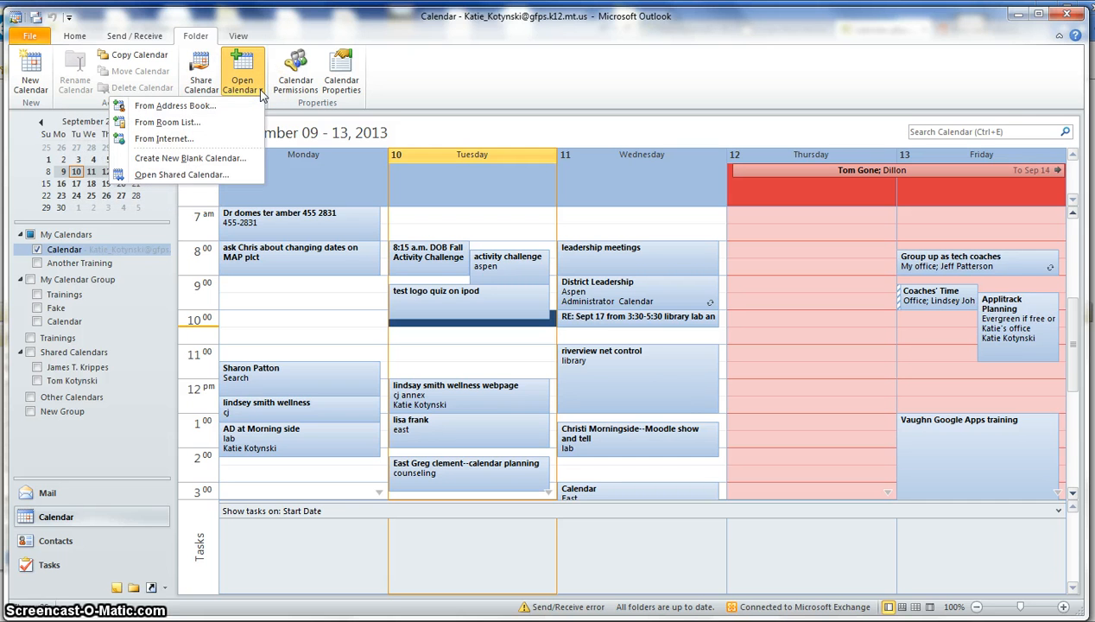
{"action": "mouse_move", "coordinate": [164, 138]}
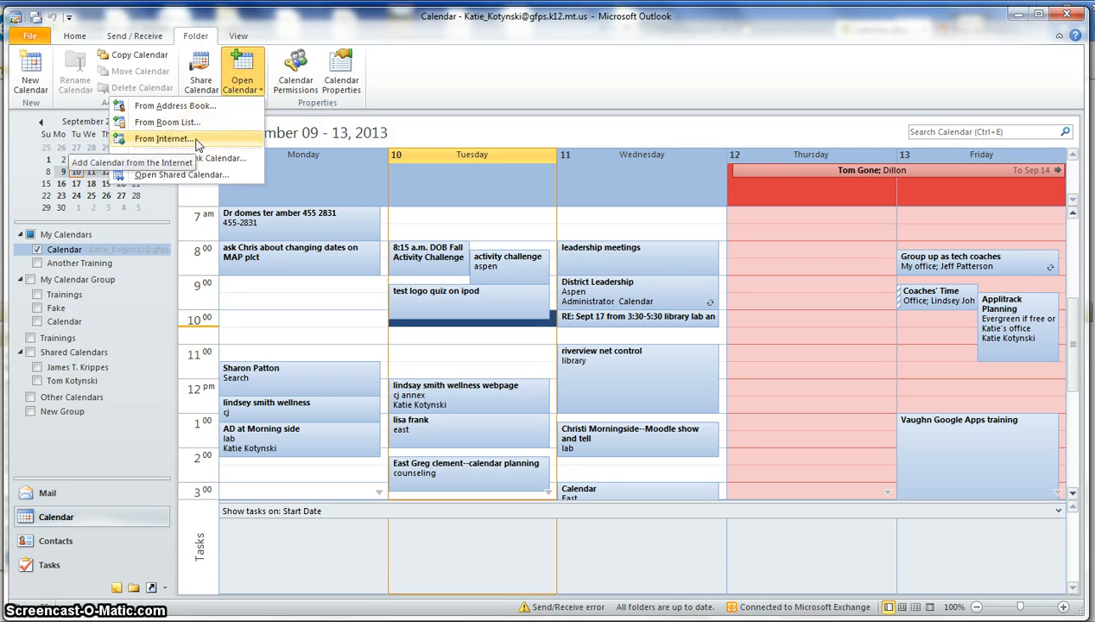
{"action": "left_click", "coordinate": [164, 139]}
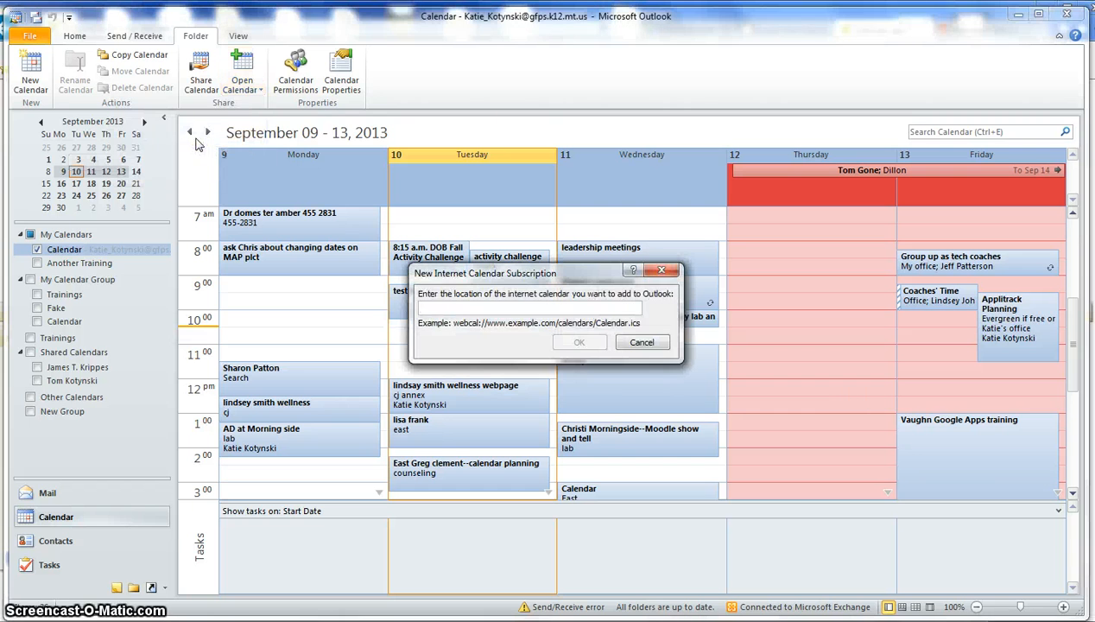
{"action": "type", "text": "calFeed.aspx?data=LsHn%2bnm71fTW7pEbG5Bfxg%3d%3d"}
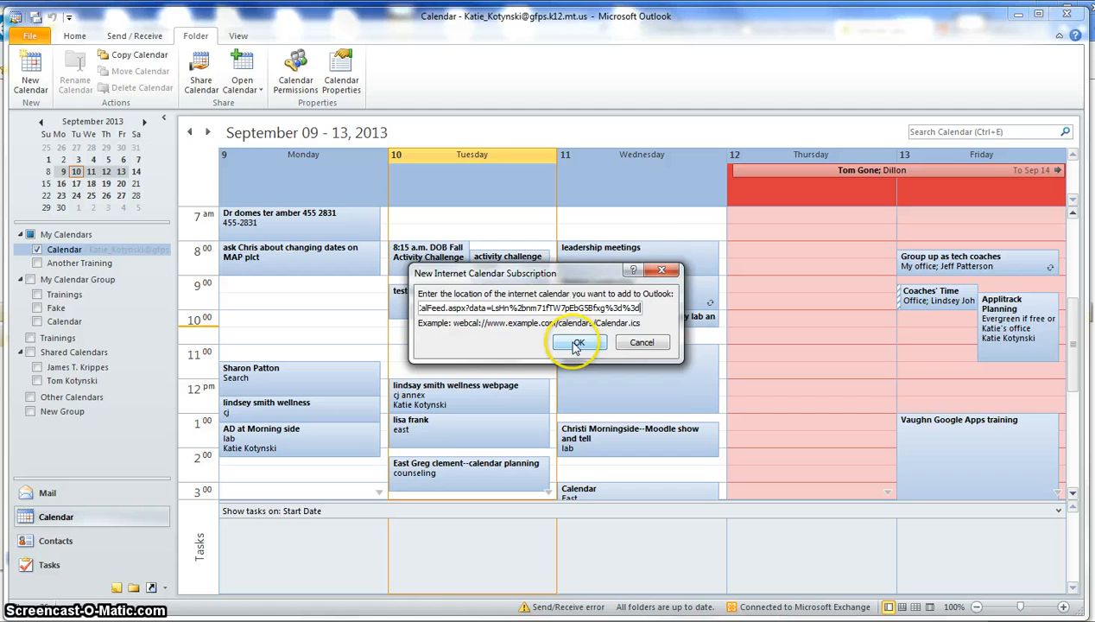
{"action": "left_click", "coordinate": [577, 342]}
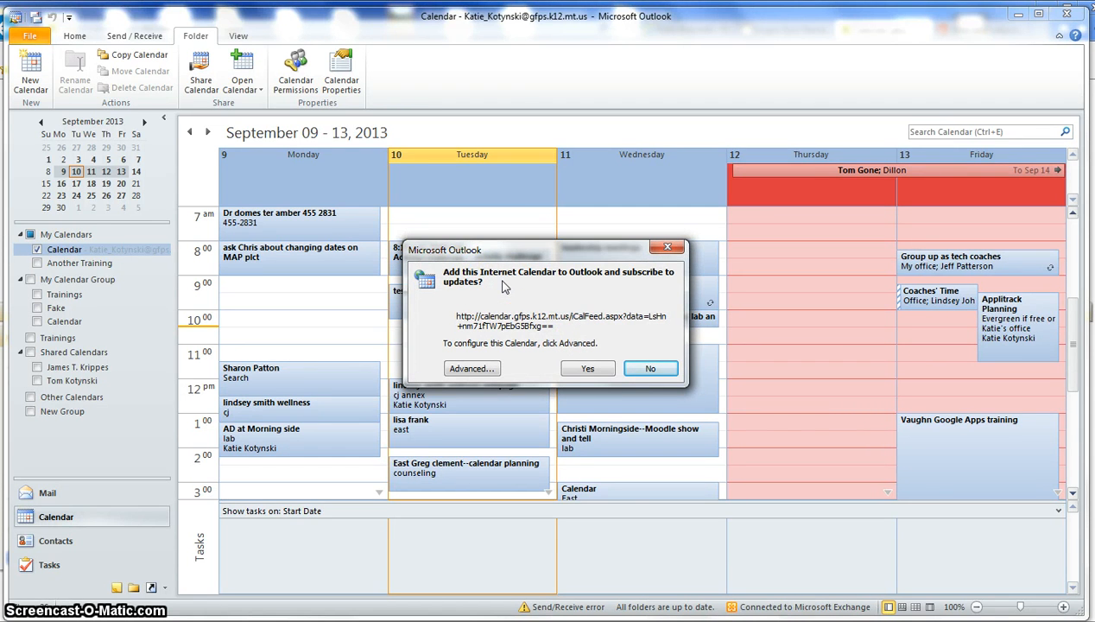
{"action": "left_click", "coordinate": [587, 368]}
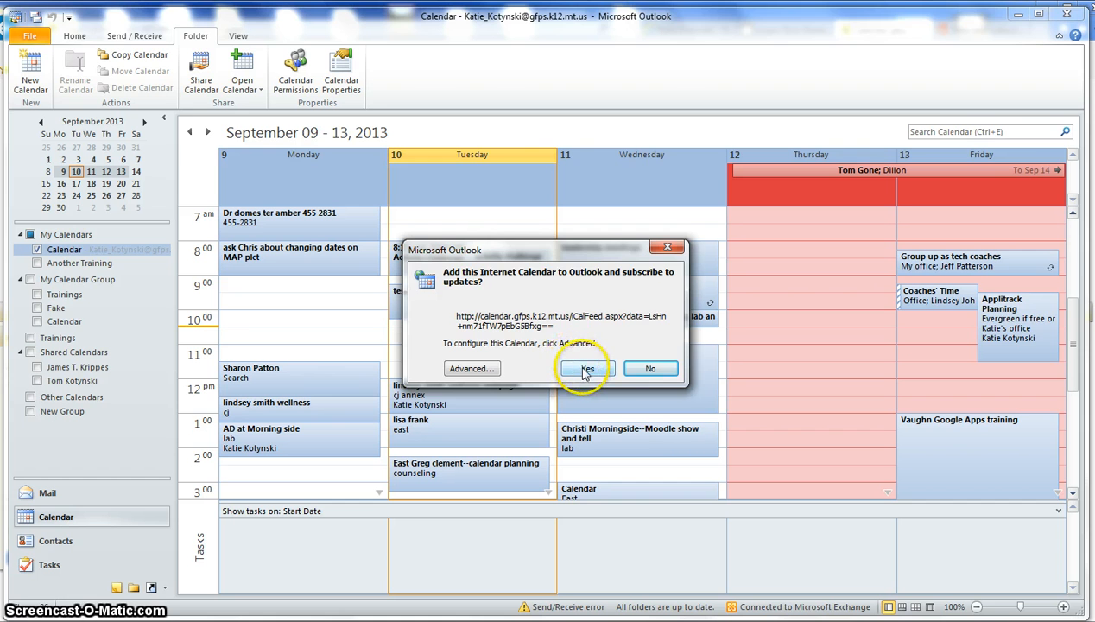
{"action": "left_click", "coordinate": [588, 368]}
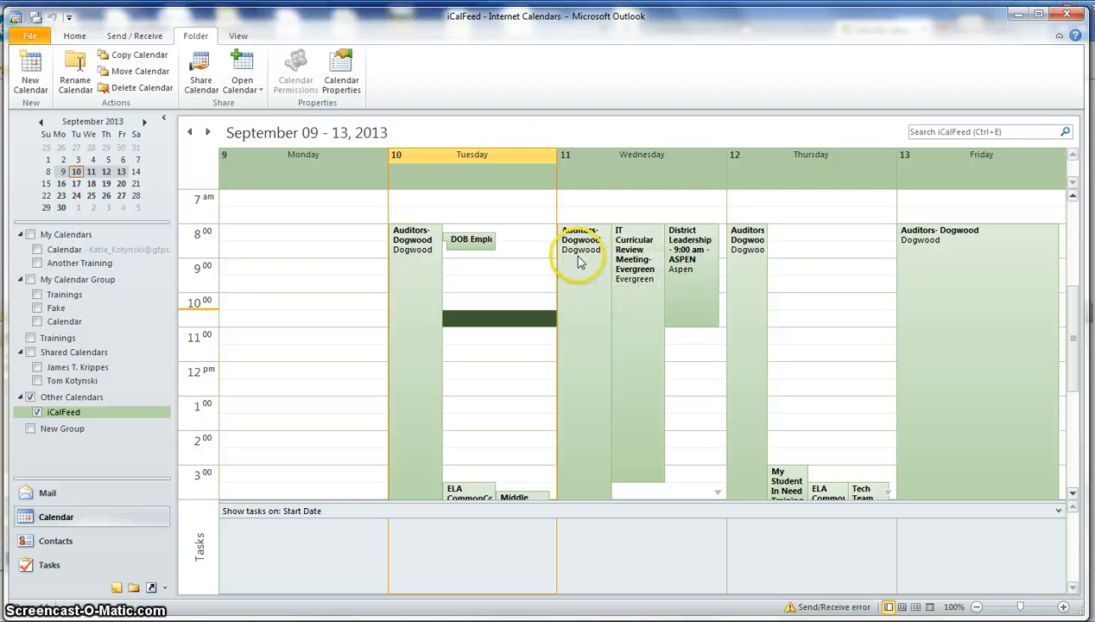
{"action": "mouse_move", "coordinate": [353, 182]}
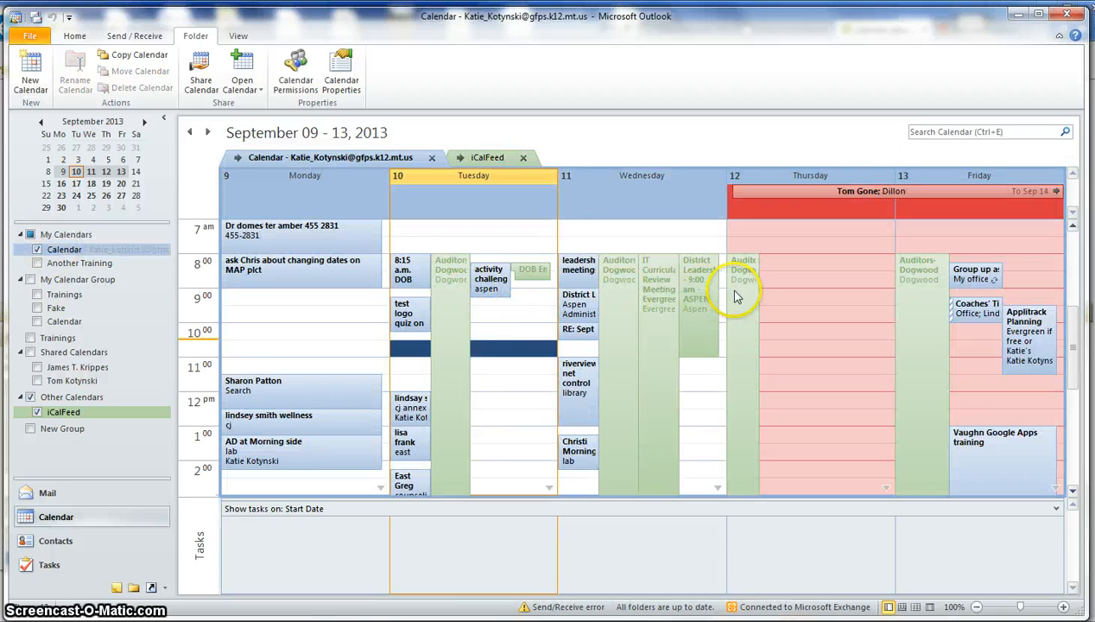
{"action": "mouse_move", "coordinate": [958, 294]}
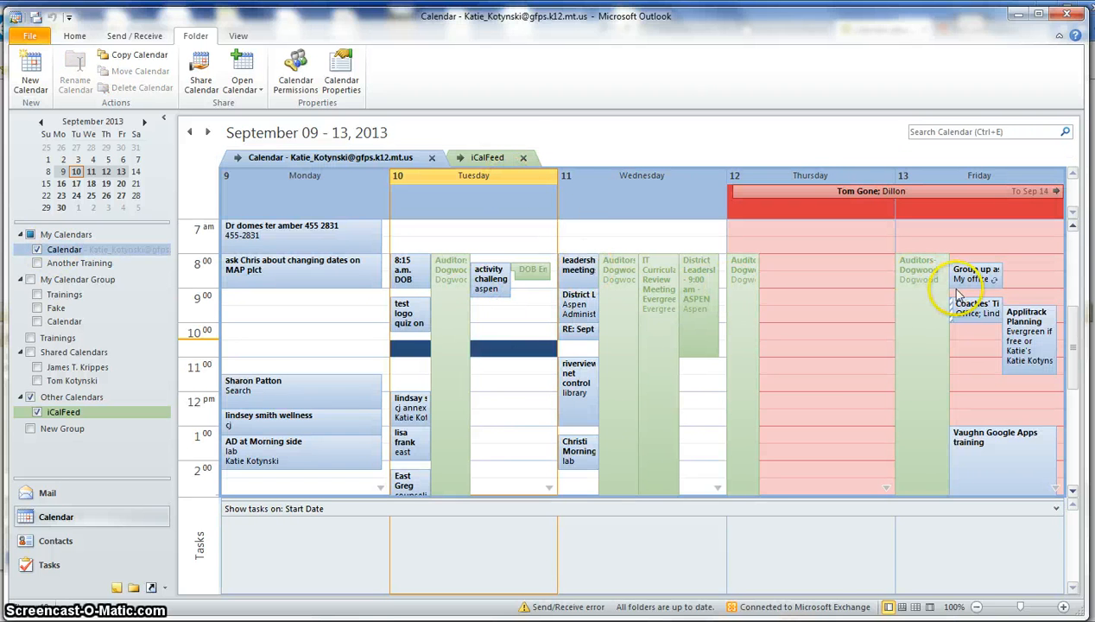
- Check iCalFeed under Other Calendars to view it beside the personal calendar
{"action": "left_click", "coordinate": [60, 412]}
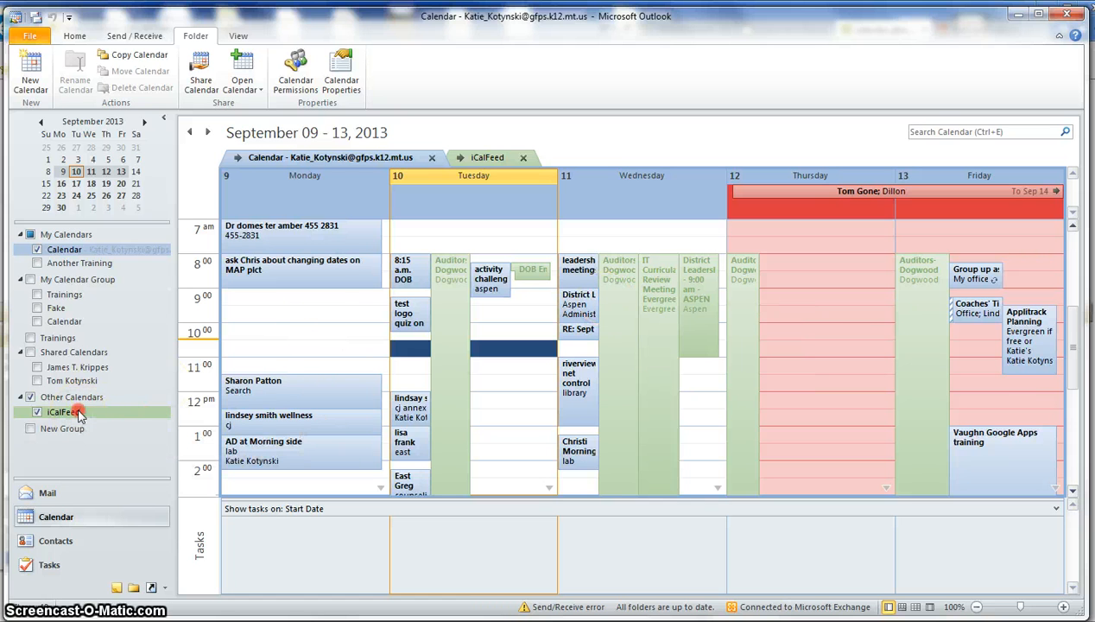
- Start renaming the iCalFeed calendar with Rename Calendar from its context menu
{"action": "right_click", "coordinate": [61, 412]}
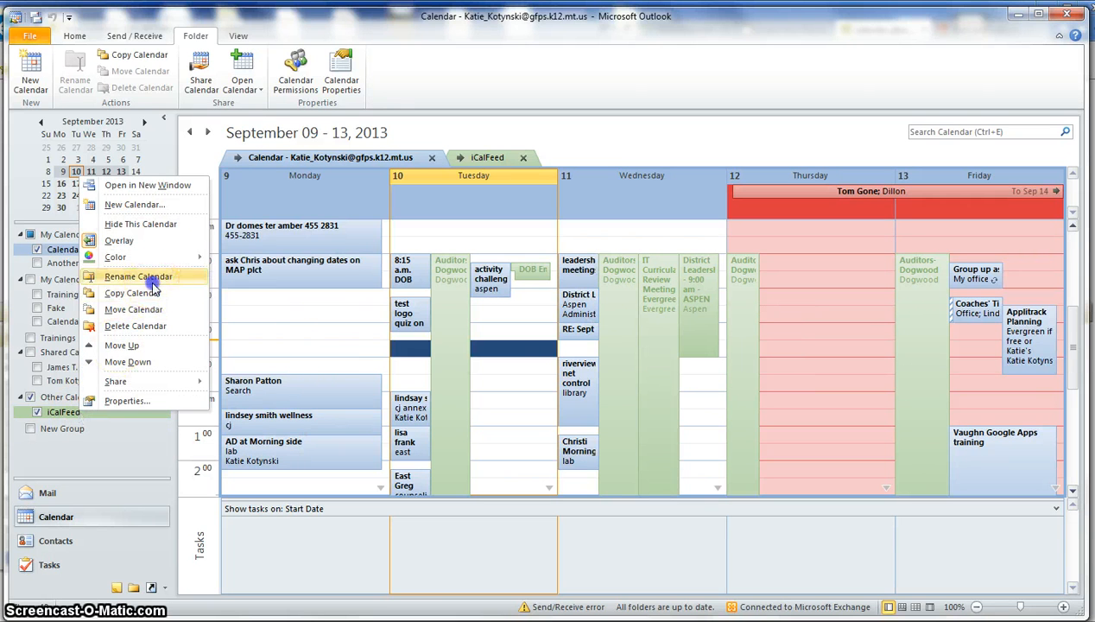
{"action": "left_click", "coordinate": [138, 275]}
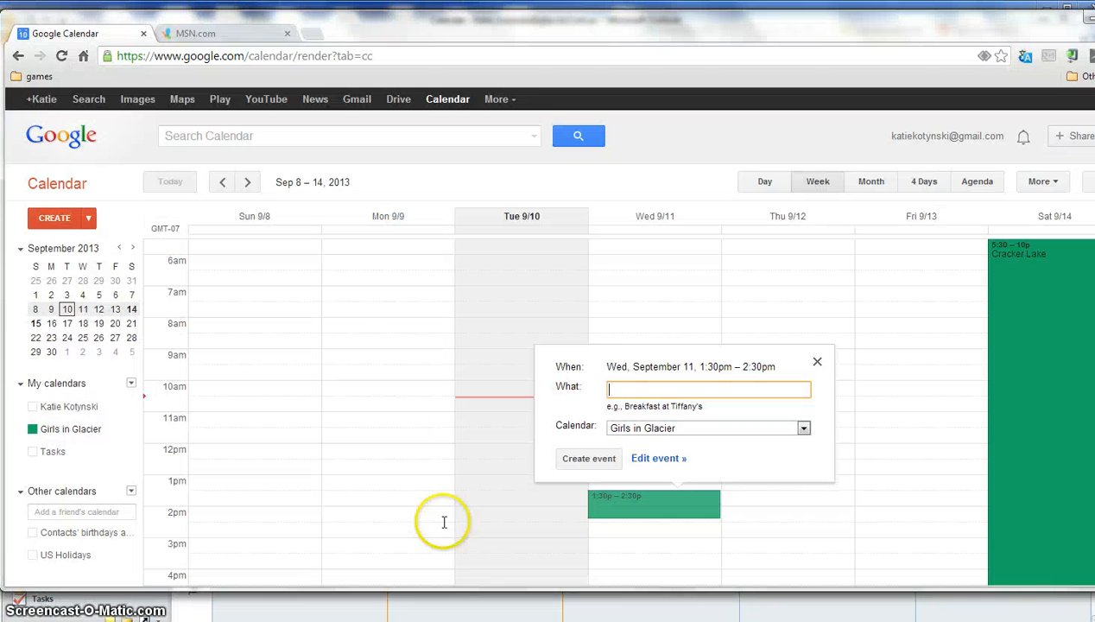
{"action": "mouse_move", "coordinate": [82, 134]}
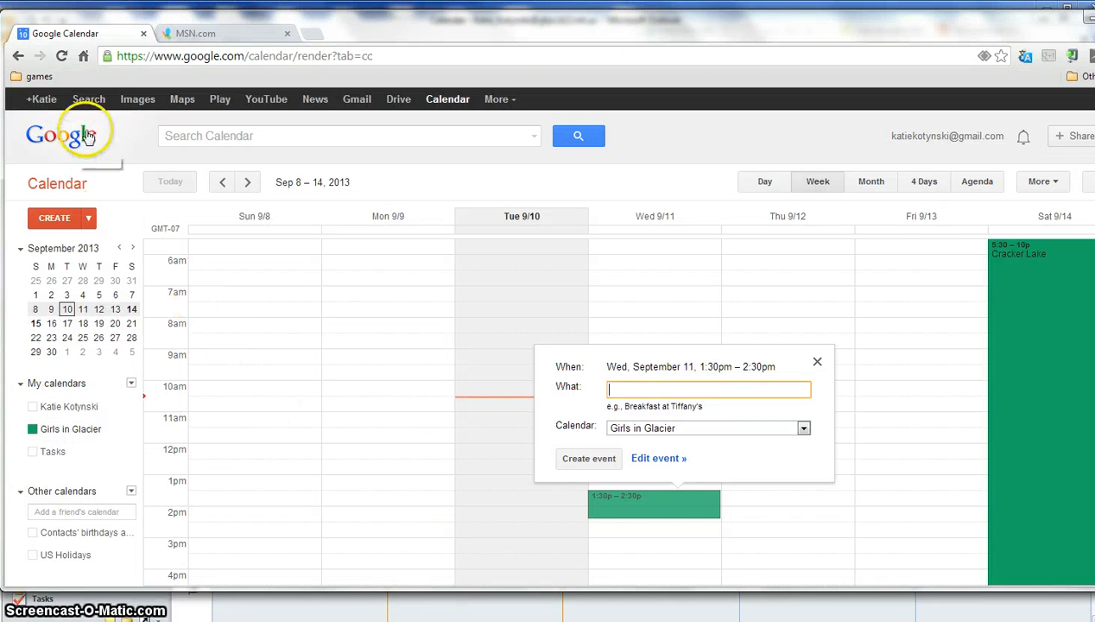
- Dismiss the new-event popup and open the Girls in Glacier calendar settings
{"action": "left_click", "coordinate": [447, 99]}
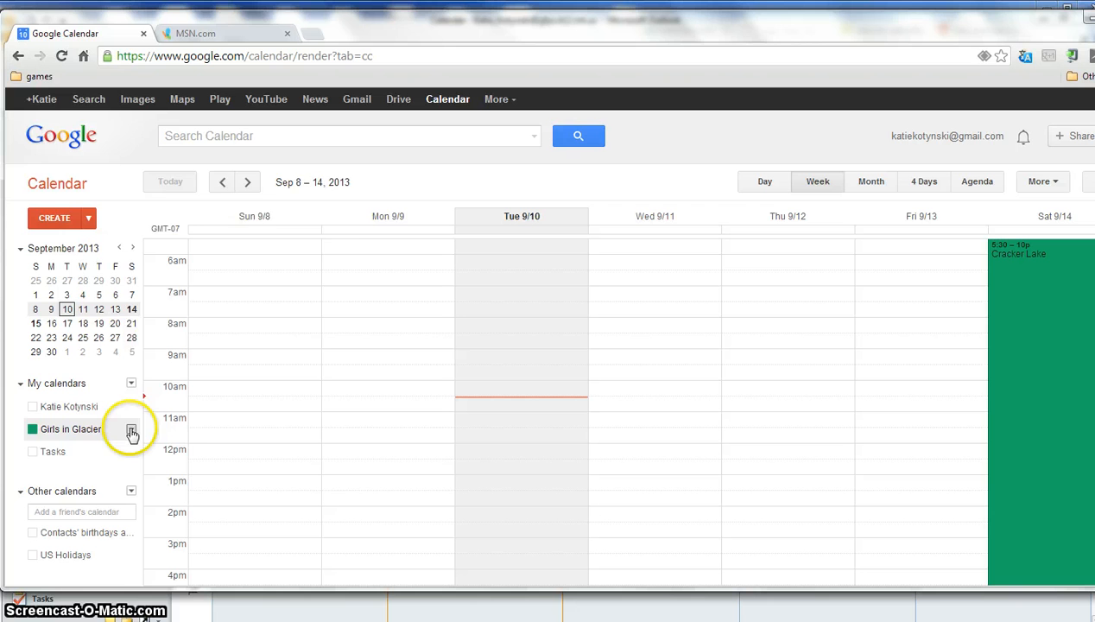
{"action": "left_click", "coordinate": [131, 429]}
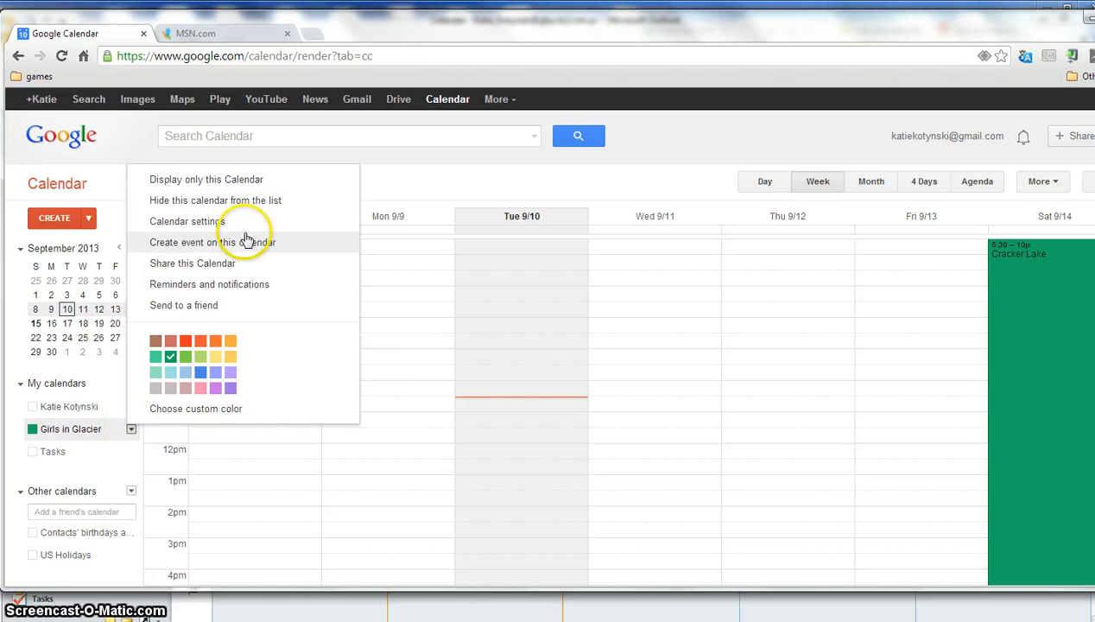
{"action": "left_click", "coordinate": [186, 221]}
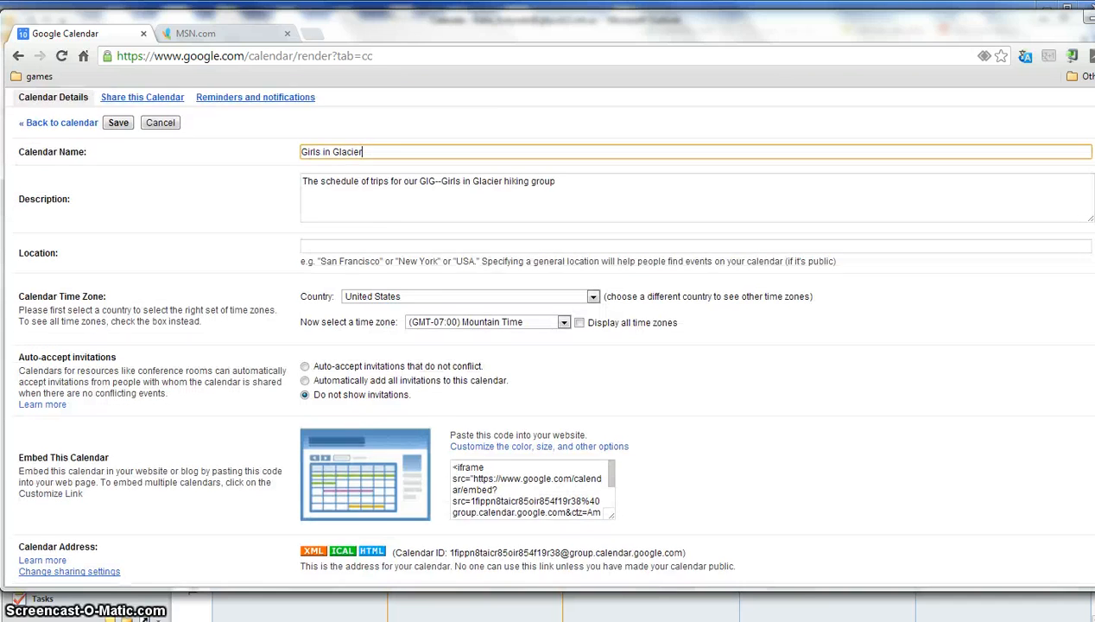
- Reveal and copy the Girls in Glacier private iCal address
{"action": "scroll", "scroll_direction": "down", "scroll_amount": 3}
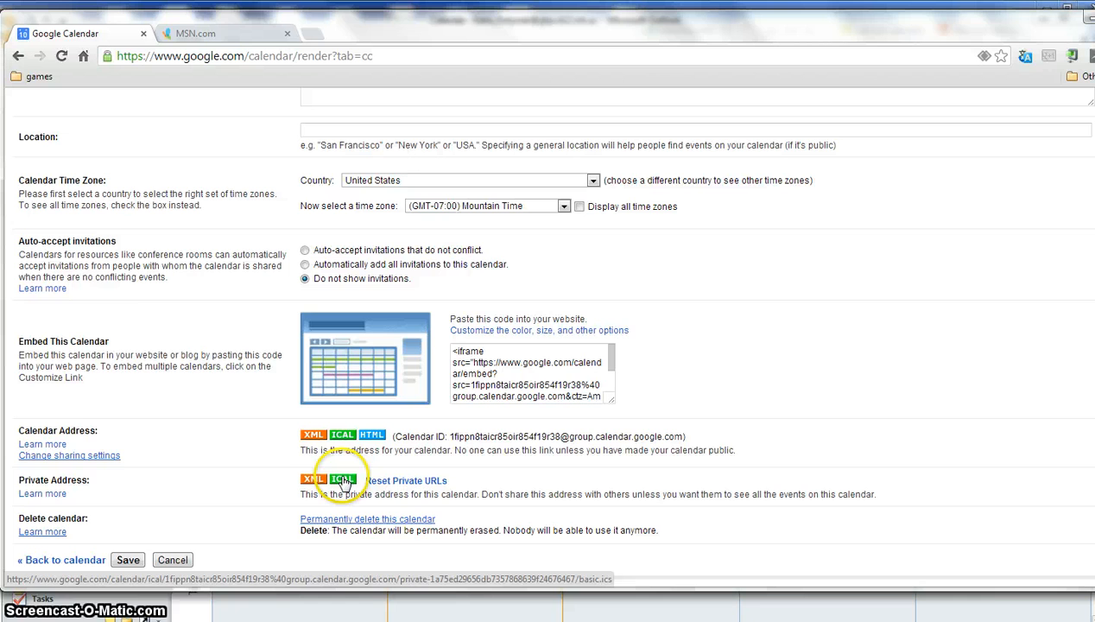
{"action": "left_click", "coordinate": [343, 480]}
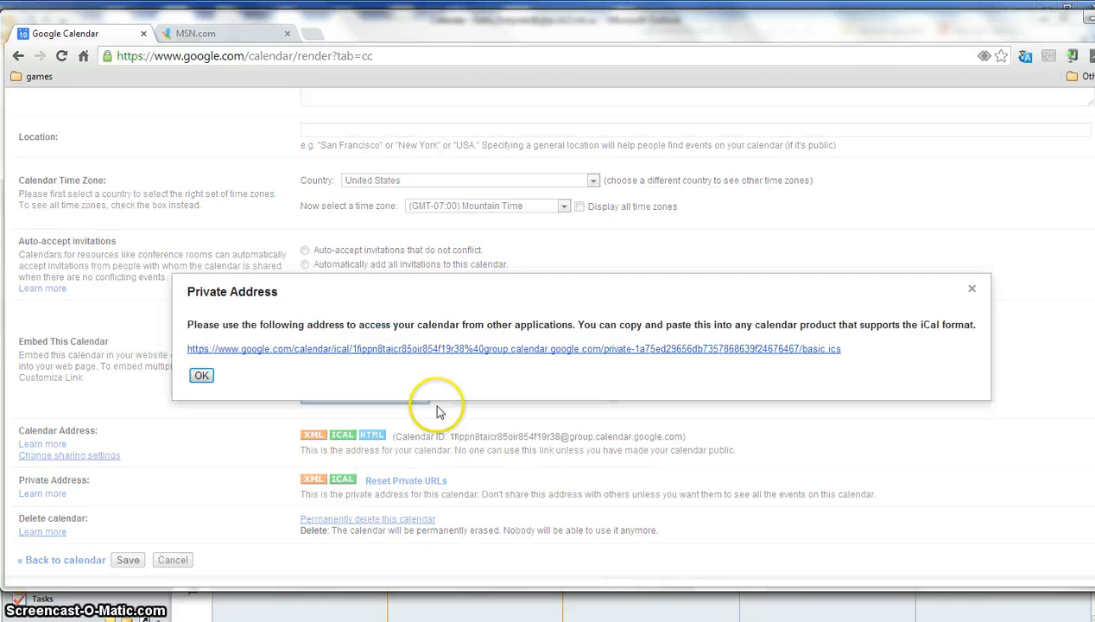
{"action": "left_click_drag", "start_coordinate": [430, 324], "coordinate": [842, 349]}
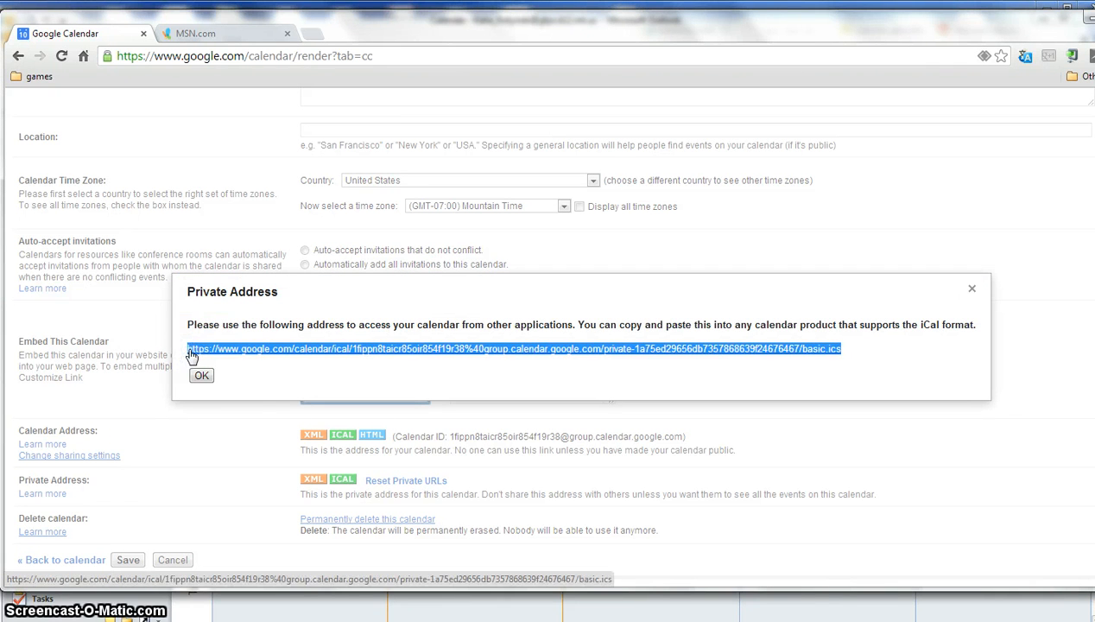
{"action": "left_click", "coordinate": [201, 375]}
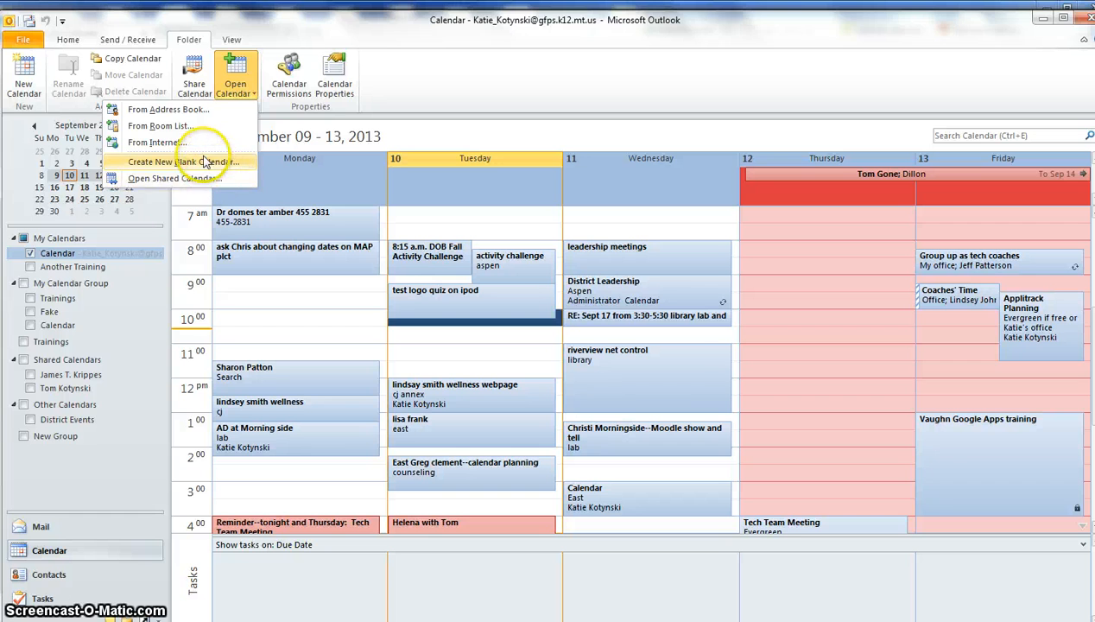
- Subscribe to the pasted Girls in Glacier iCal address as an internet calendar
{"action": "left_click", "coordinate": [157, 143]}
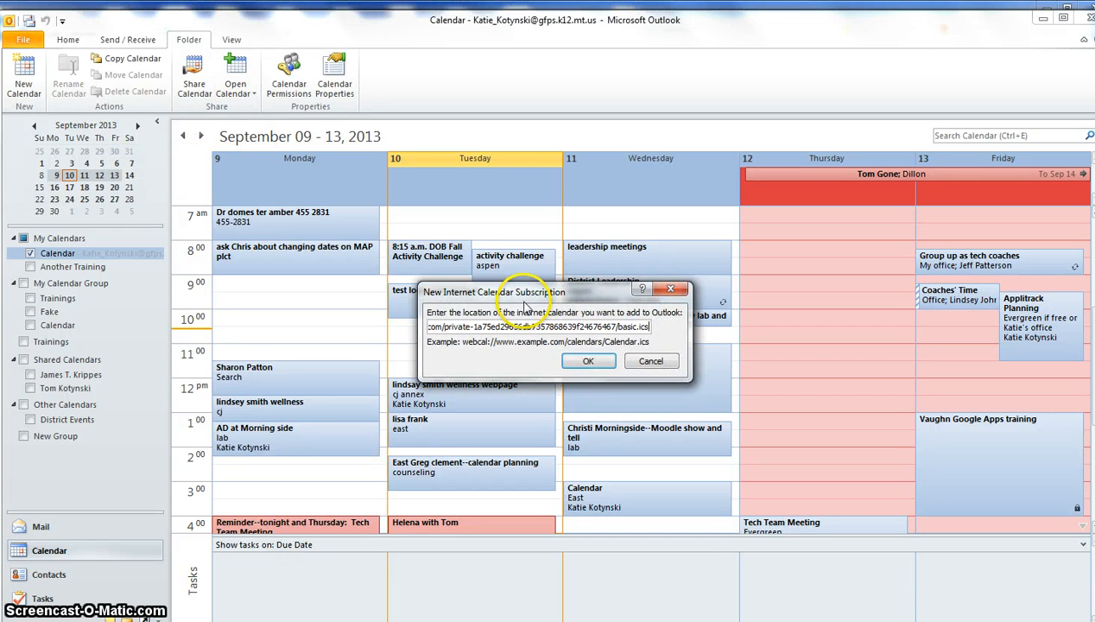
{"action": "left_click", "coordinate": [588, 360]}
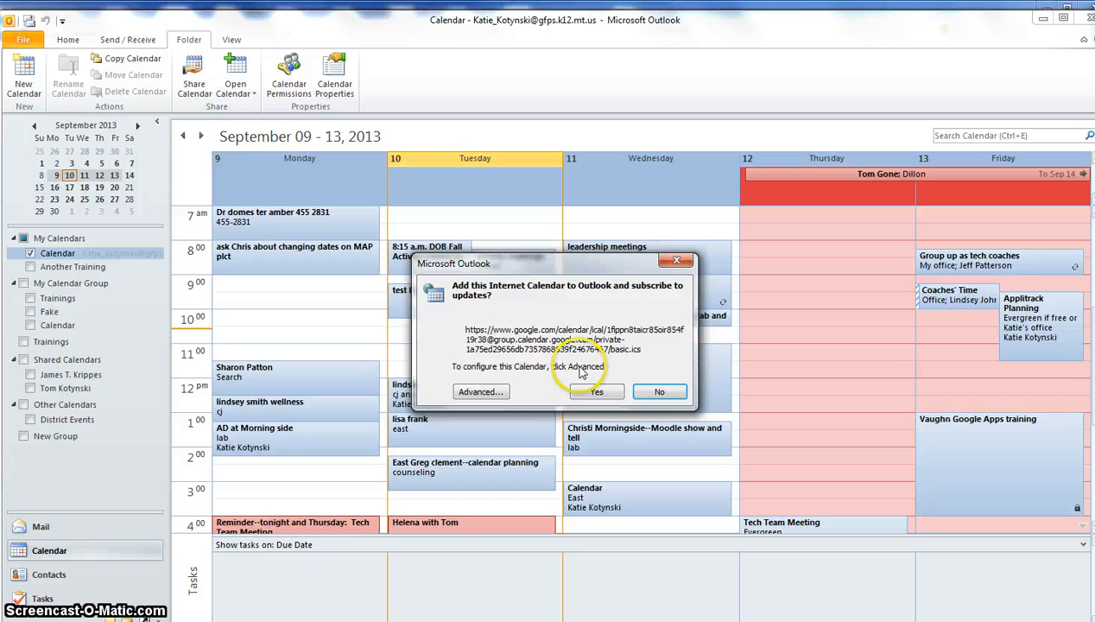
{"action": "left_click", "coordinate": [596, 391]}
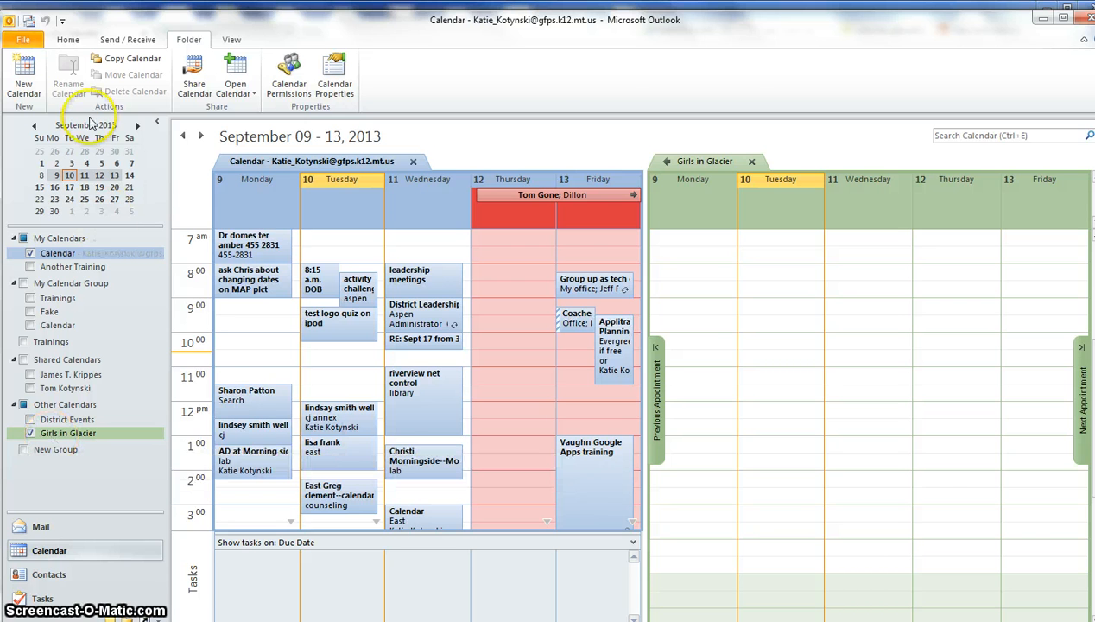
- Switch both side-by-side calendars to the full September 8–14 week view
{"action": "left_click", "coordinate": [68, 39]}
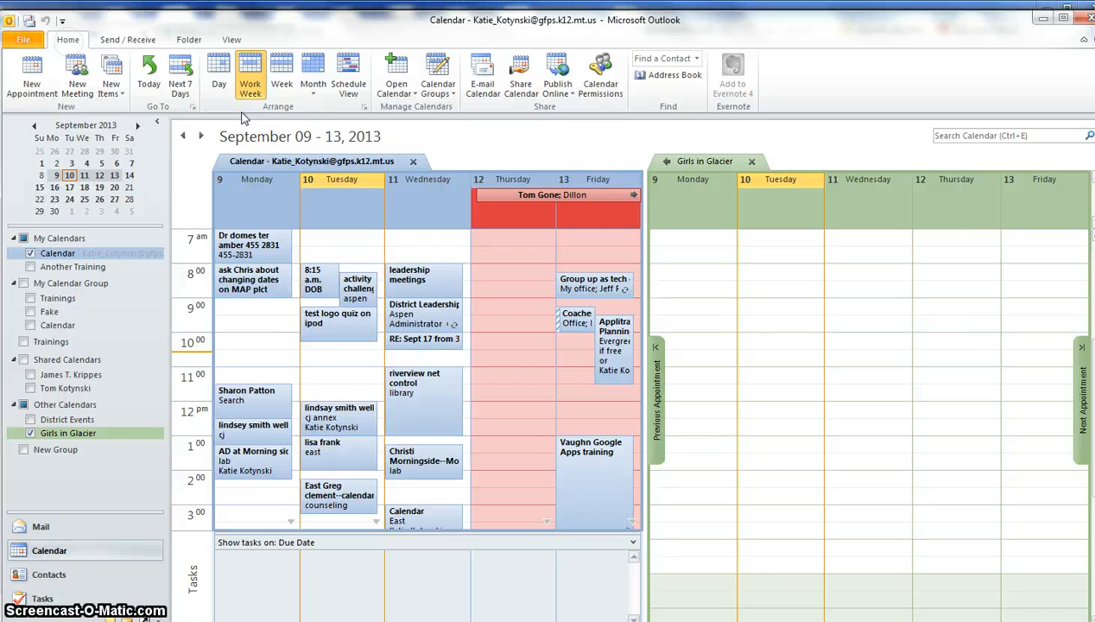
{"action": "left_click", "coordinate": [281, 73]}
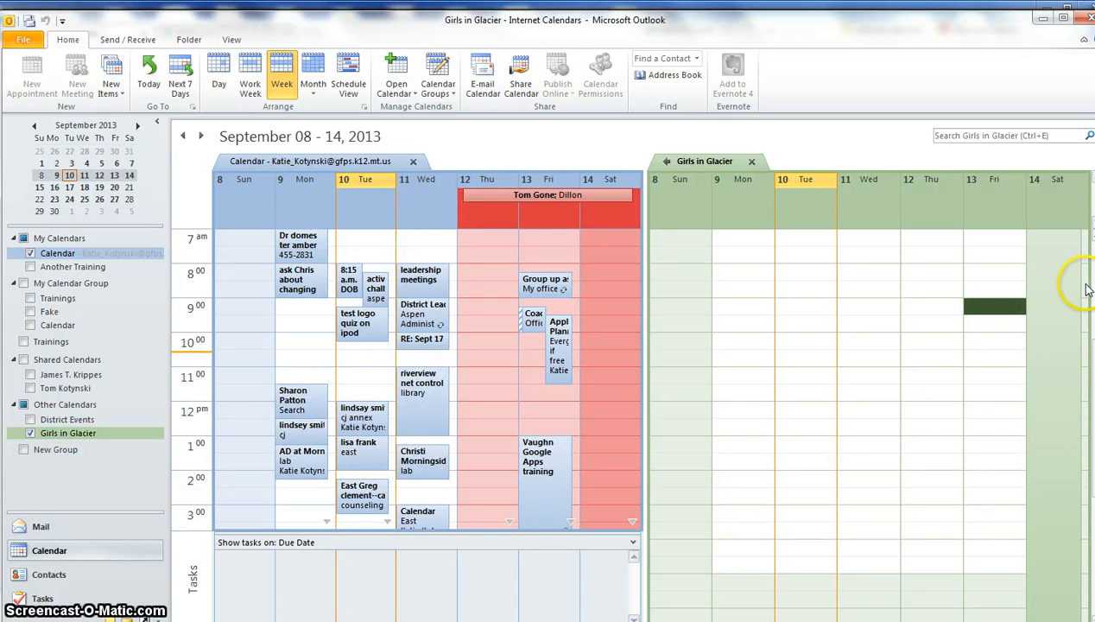
{"action": "mouse_move", "coordinate": [812, 466]}
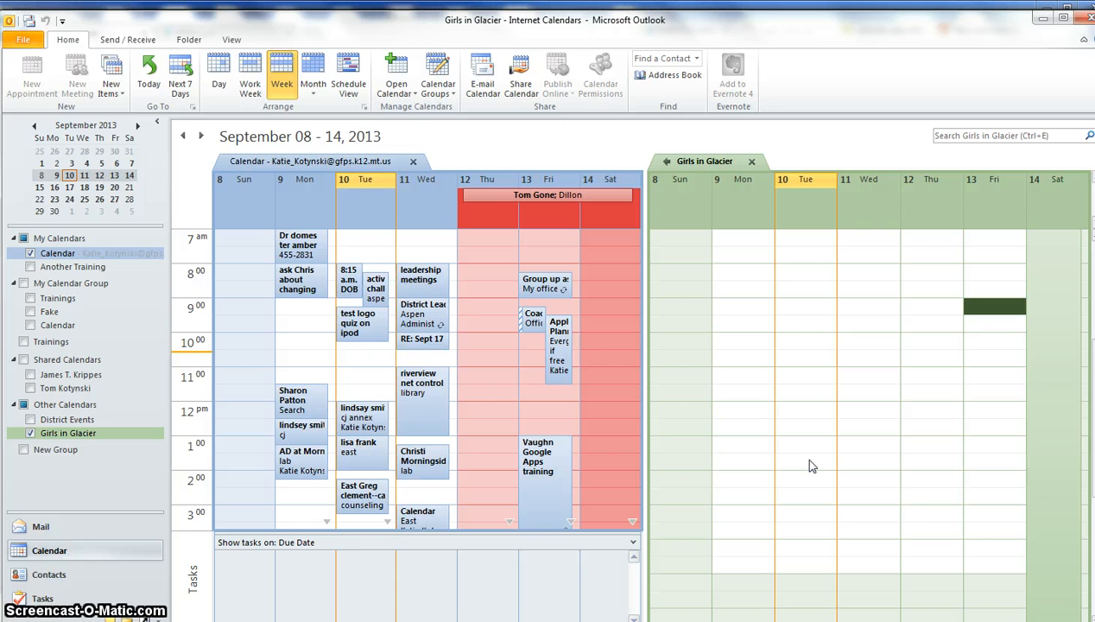
{"action": "mouse_move", "coordinate": [760, 352]}
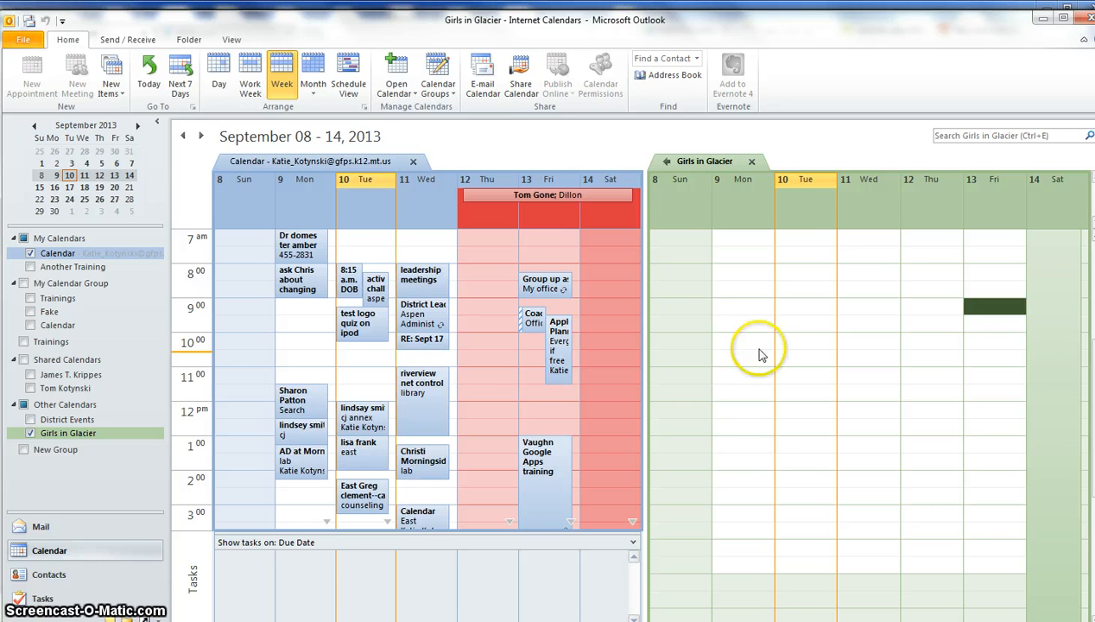